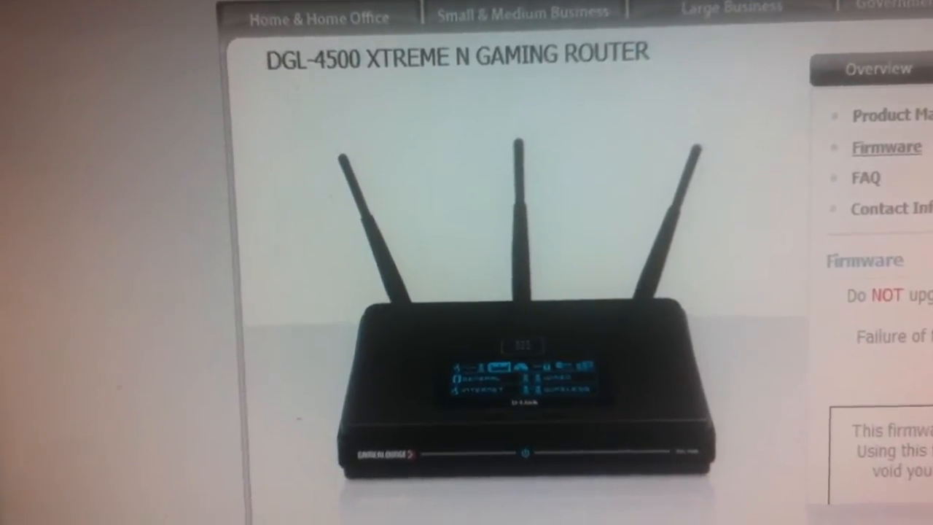
{"action": "scroll", "scroll_direction": "down", "scroll_amount": 3}
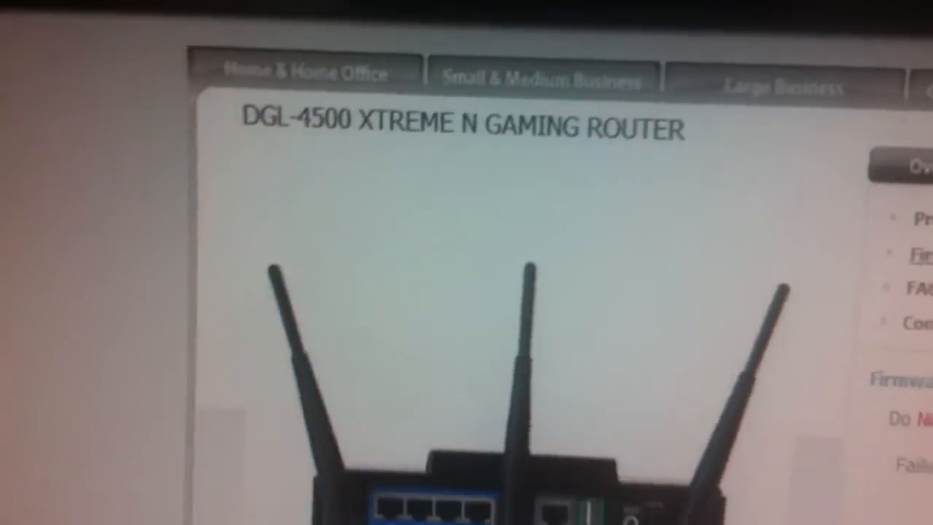
{"action": "scroll", "scroll_direction": "down", "scroll_amount": 3}
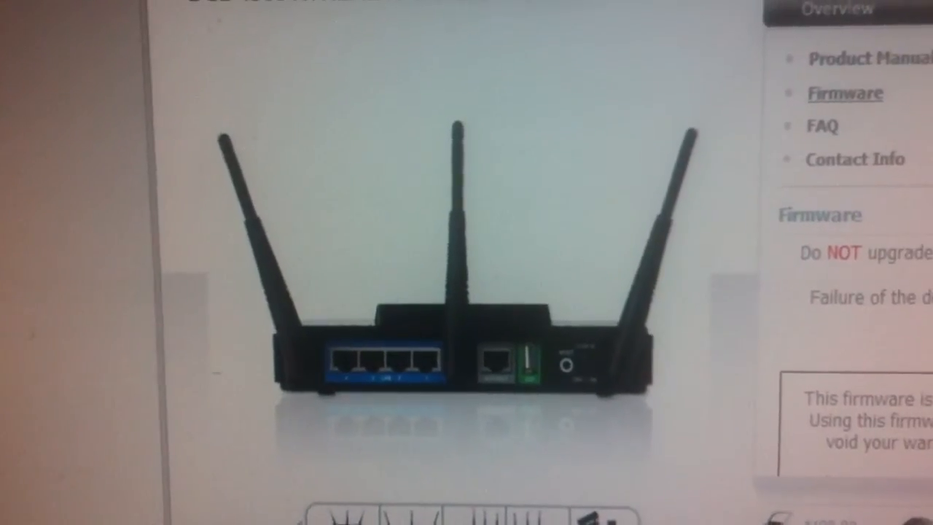
{"action": "scroll", "scroll_direction": "down", "scroll_amount": 3}
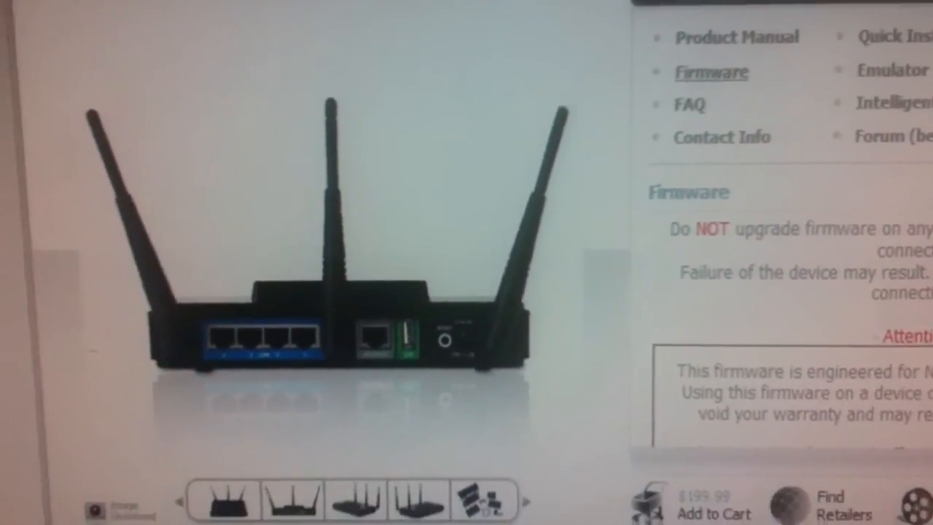
{"action": "scroll", "scroll_direction": "up", "scroll_amount": 3}
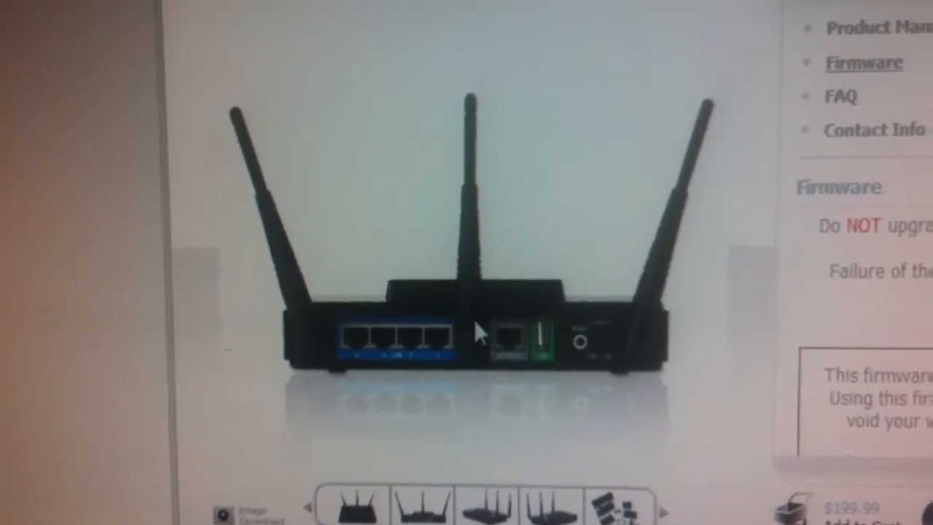
{"action": "scroll", "scroll_direction": "up", "scroll_amount": 3}
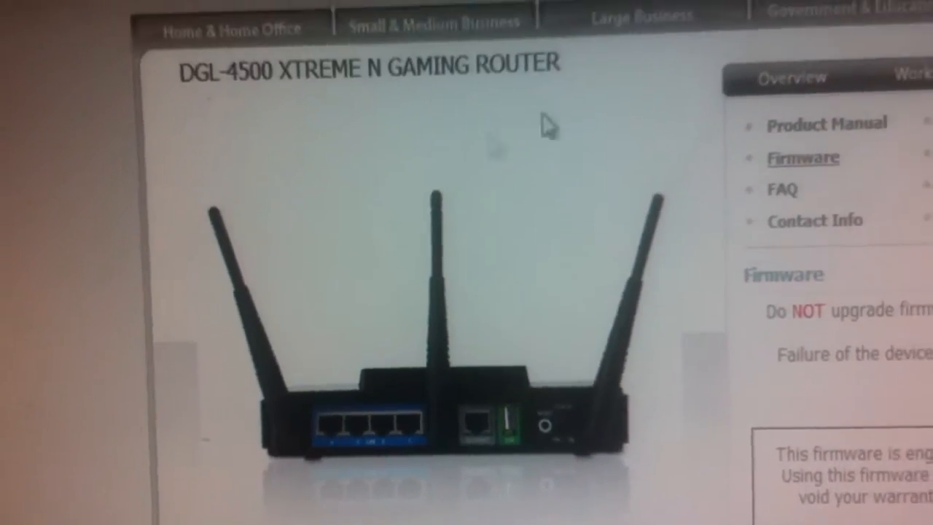